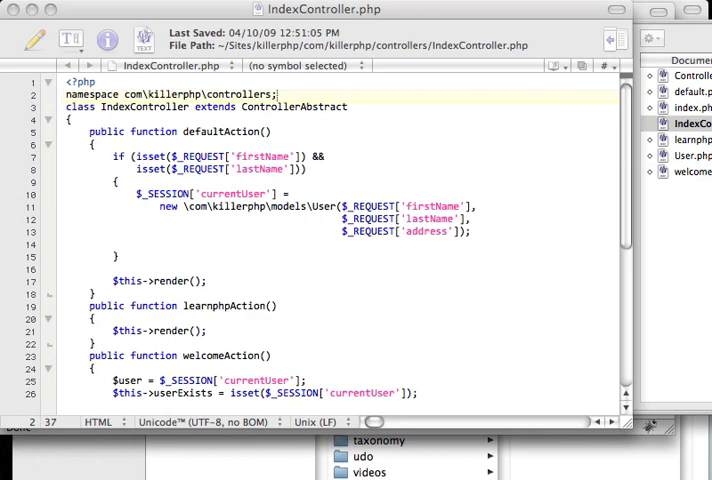
{"action": "mouse_move", "coordinate": [434, 268]}
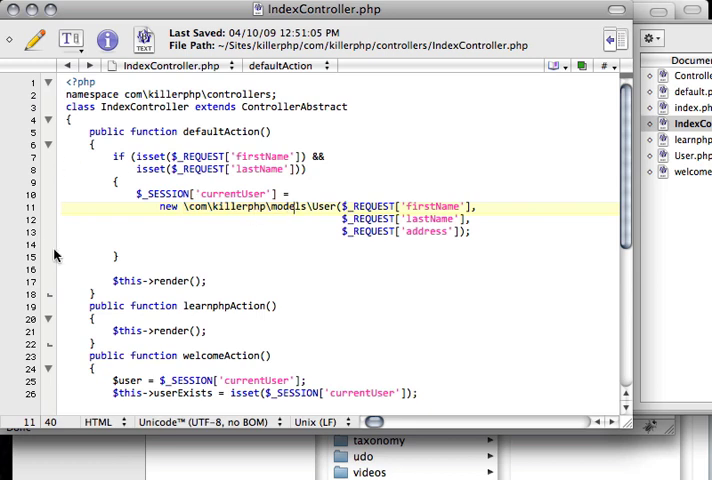
Add 'use \com\killerphp;' under the namespace and create the user as models\User, then save.
{"action": "scroll", "scroll_direction": "down", "scroll_amount": 3}
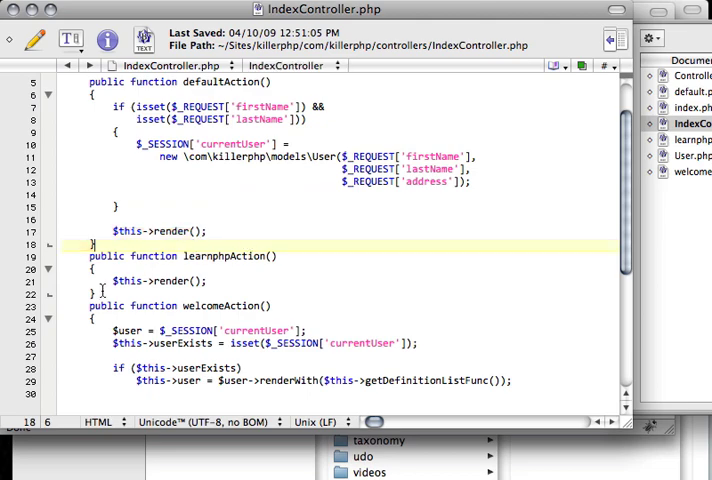
{"action": "scroll", "scroll_direction": "down", "scroll_amount": 3}
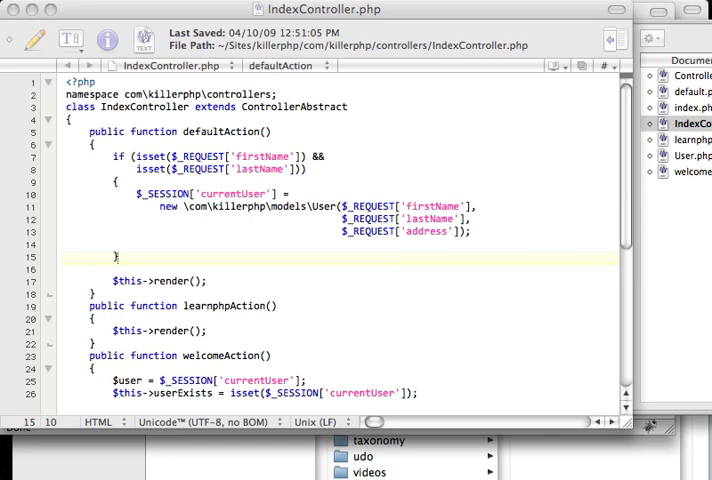
{"action": "mouse_move", "coordinate": [140, 114]}
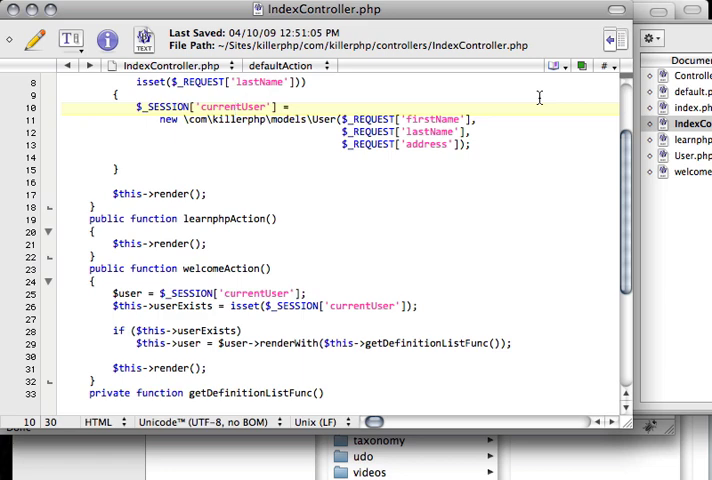
{"action": "left_click", "coordinate": [428, 132]}
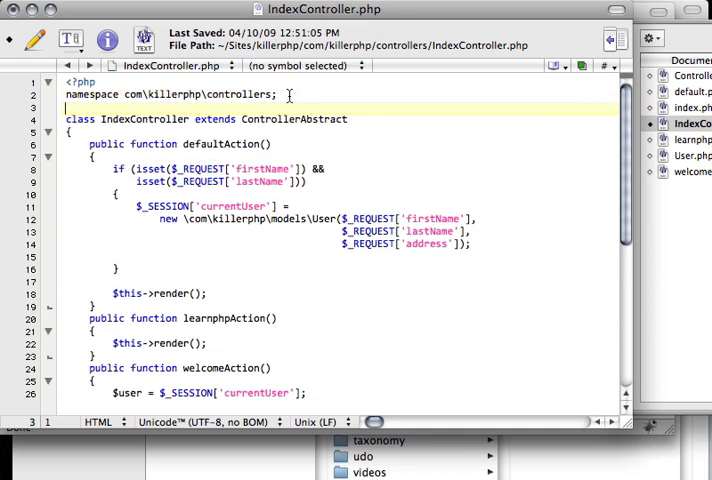
{"action": "type", "text": "use"}
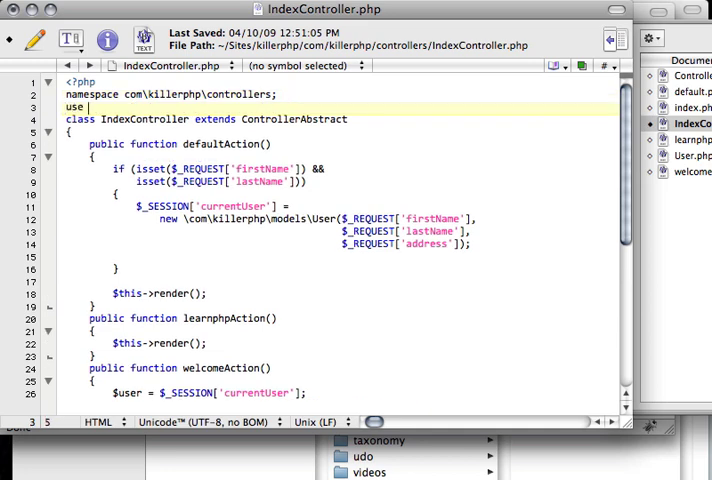
{"action": "type", "text": "\\com\\killerphp;"}
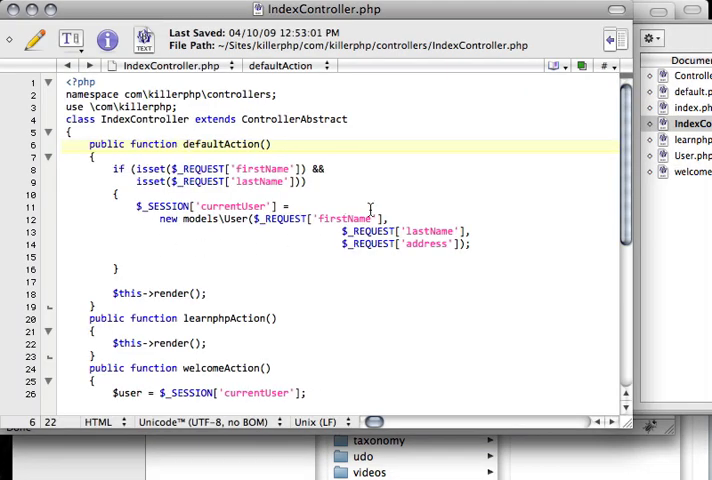
{"action": "left_click", "coordinate": [234, 232]}
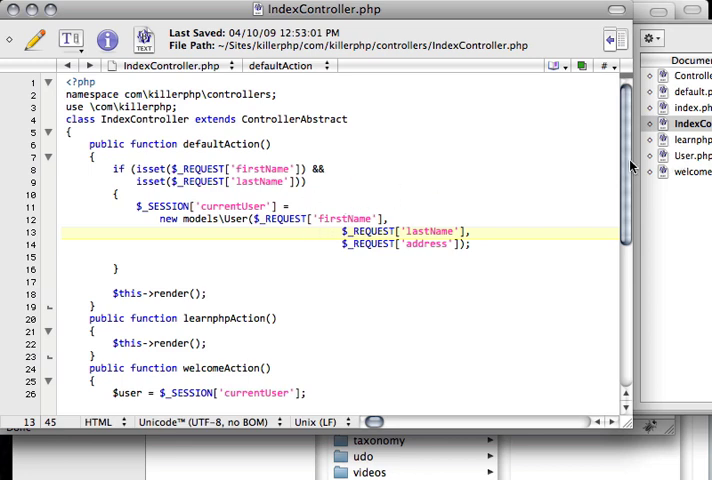
{"action": "left_click", "coordinate": [276, 220]}
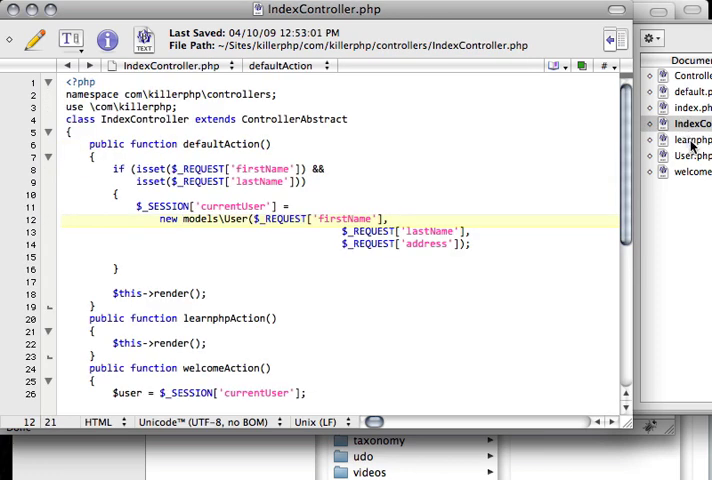
In User.php, rename the constructor to saveParameters($params) with a foreach($params as $key=>$val) loop.
{"action": "left_click", "coordinate": [690, 156]}
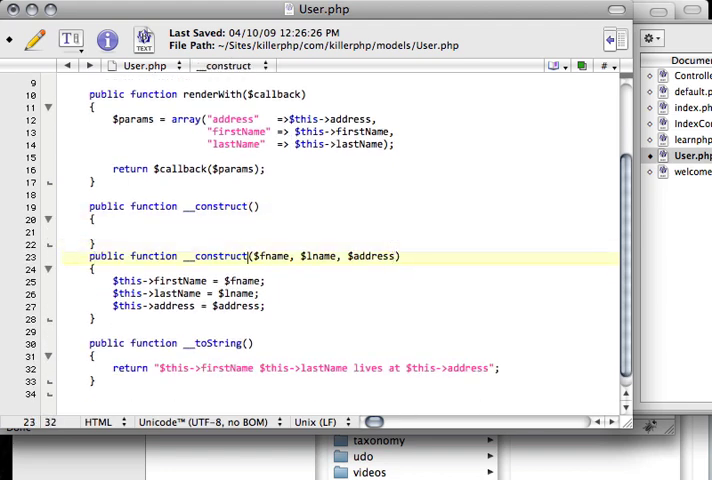
{"action": "type", "text": "saveParameters"}
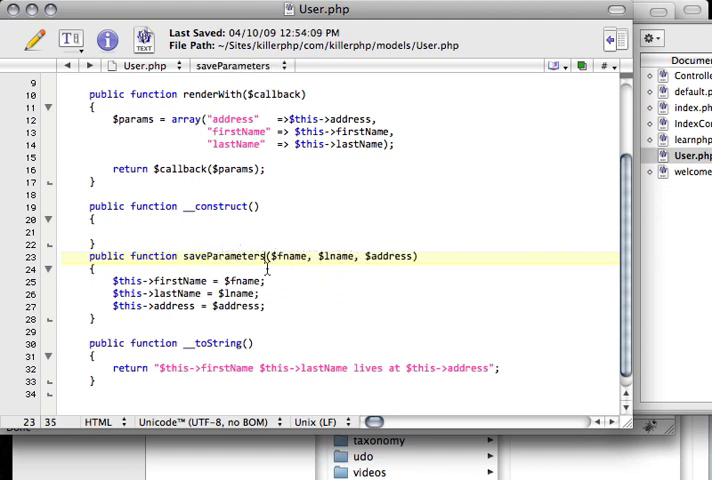
{"action": "left_click_drag", "start_coordinate": [268, 256], "coordinate": [356, 256]}
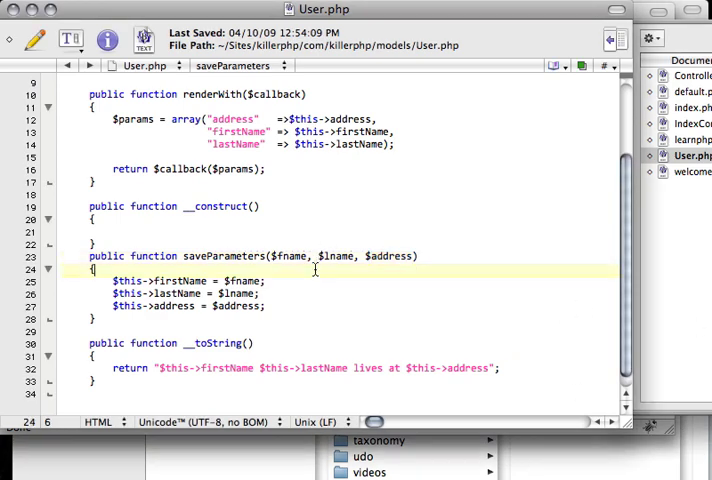
{"action": "left_click", "coordinate": [316, 256]}
{"action": "type", "text": "foreach($"}
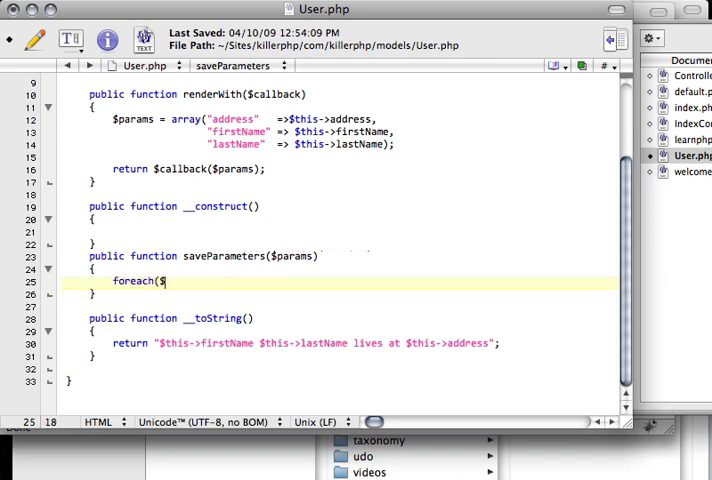
{"action": "type", "text": "params as $e"}
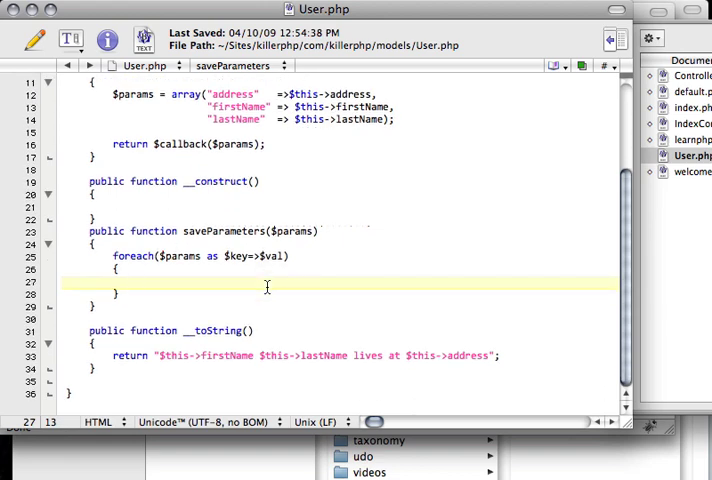
{"action": "left_click", "coordinate": [136, 282]}
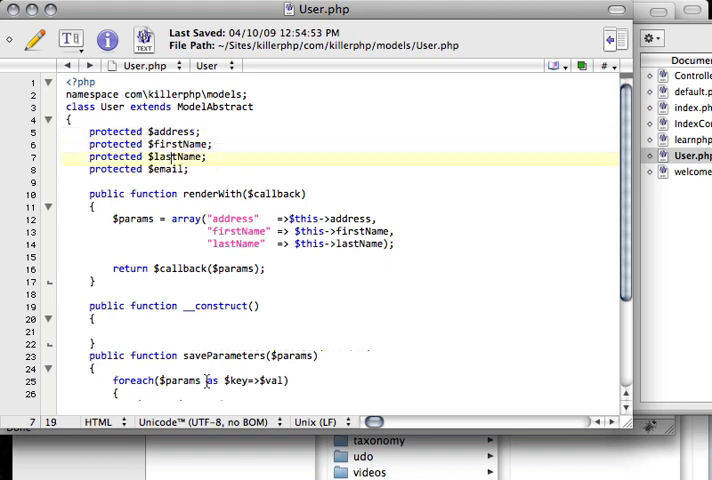
{"action": "scroll", "scroll_direction": "down", "scroll_amount": 3}
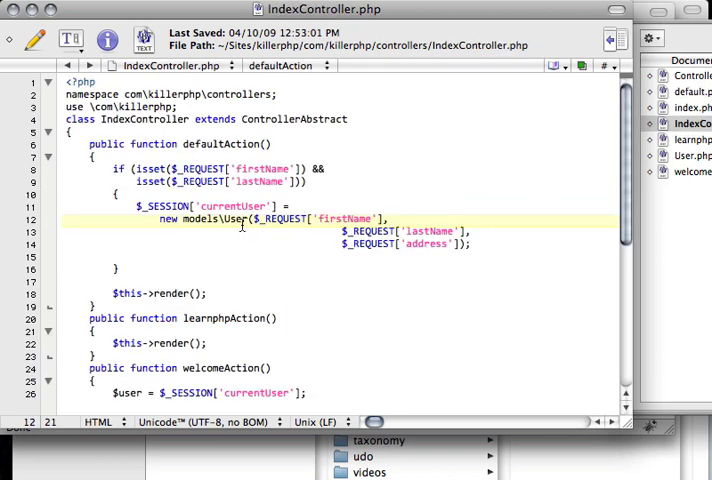
Create models\User() with no arguments and call $_SESSION['currentUser']->saveParameters(...).
{"action": "left_click", "coordinate": [238, 204]}
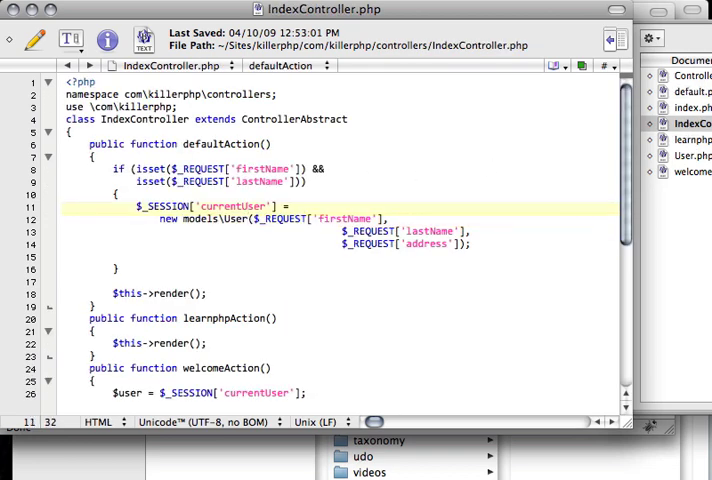
{"action": "left_click", "coordinate": [248, 220]}
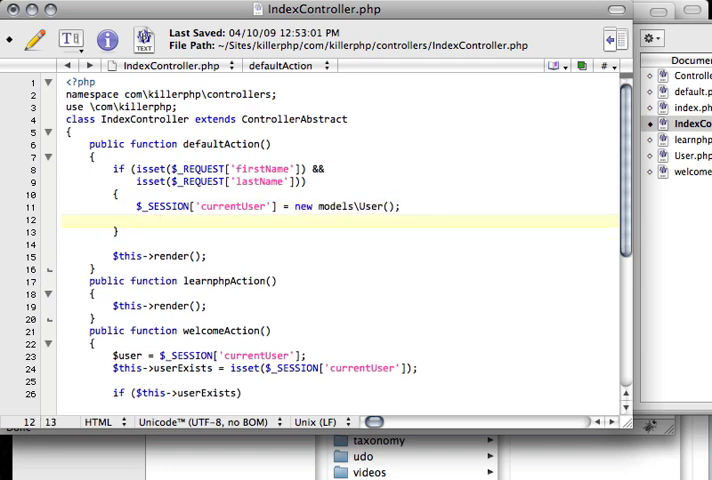
{"action": "type", "text": "$_S"}
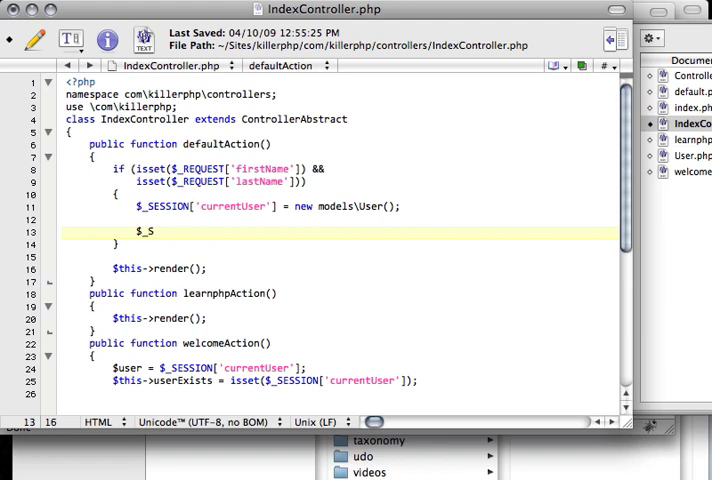
{"action": "type", "text": "ESSION["}
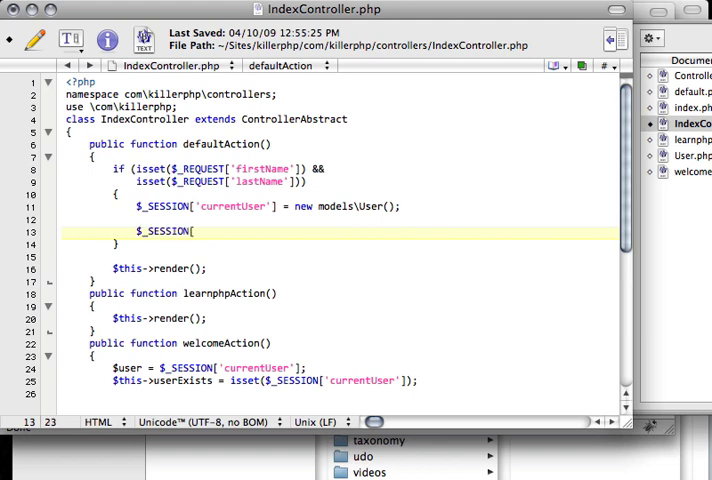
{"action": "type", "text": "'currentUser']->"}
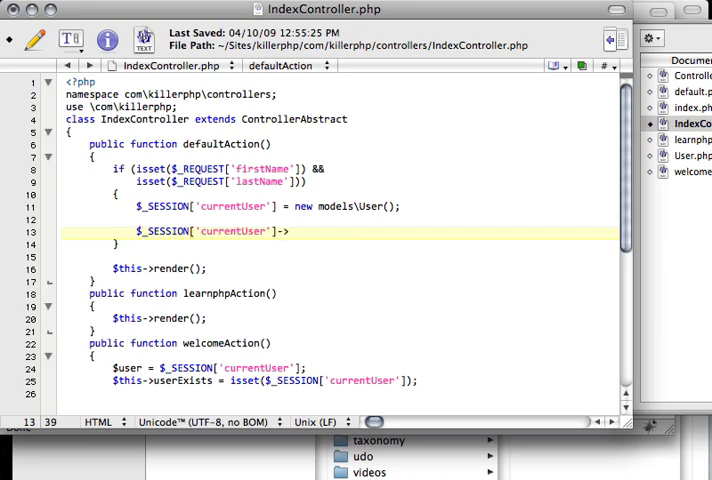
{"action": "type", "text": "saveParame"}
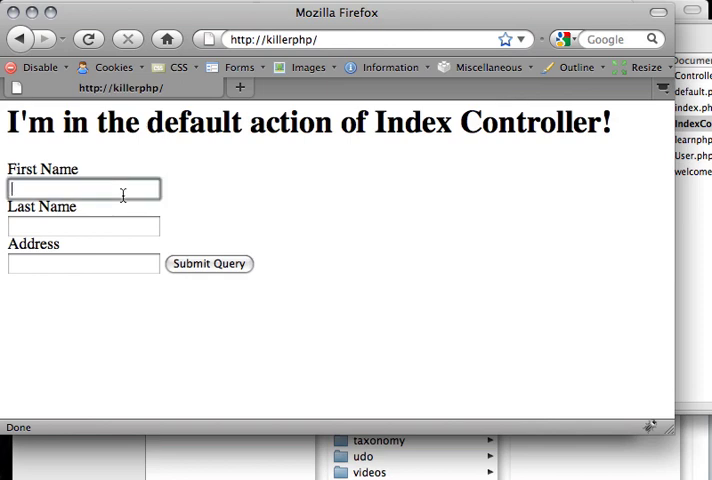
{"action": "type", "text": "Jane"}
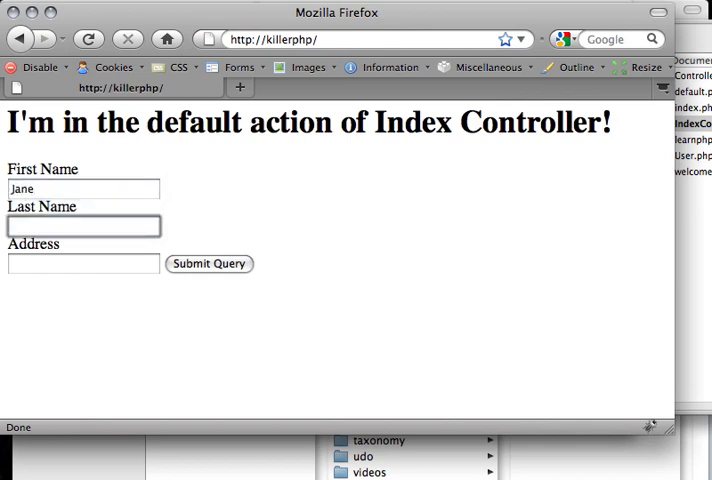
{"action": "type", "text": "Rober"}
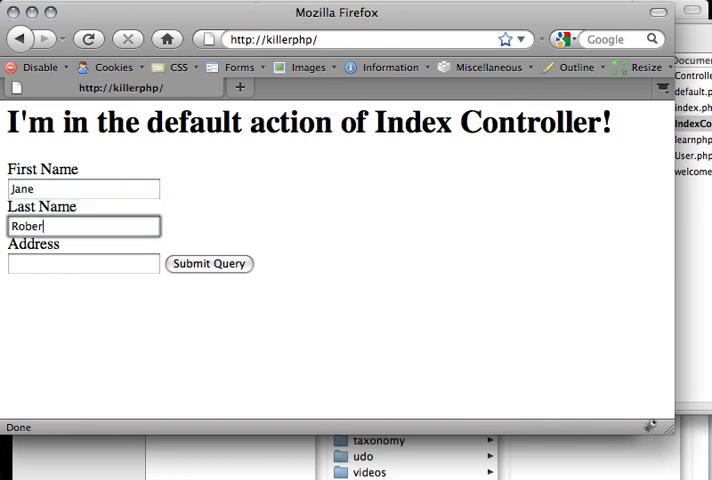
{"action": "type", "text": "Vancouver,"}
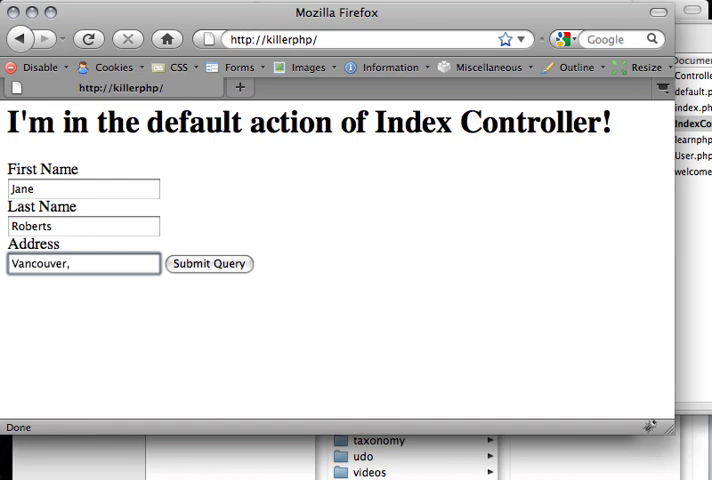
{"action": "left_click", "coordinate": [210, 264]}
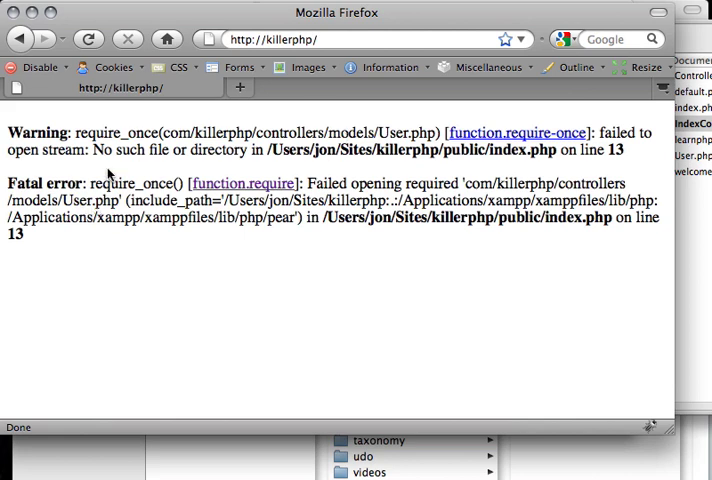
Highlight the mis-resolved com/killerphp/controllers path in the error message.
{"action": "left_click_drag", "start_coordinate": [72, 132], "coordinate": [272, 150]}
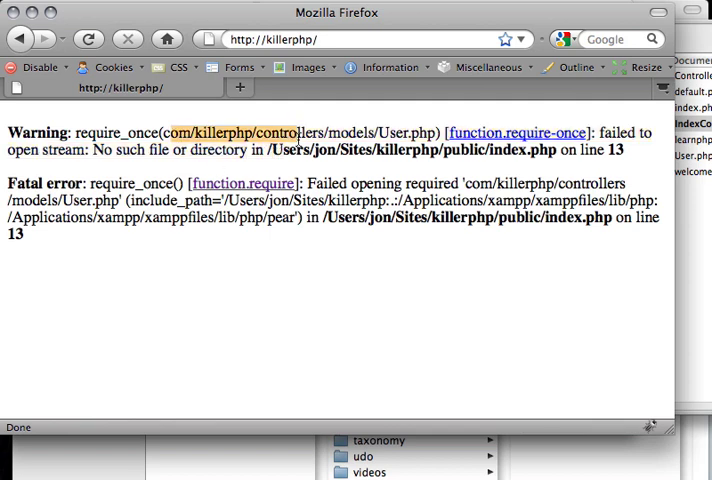
{"action": "double_click", "coordinate": [290, 132]}
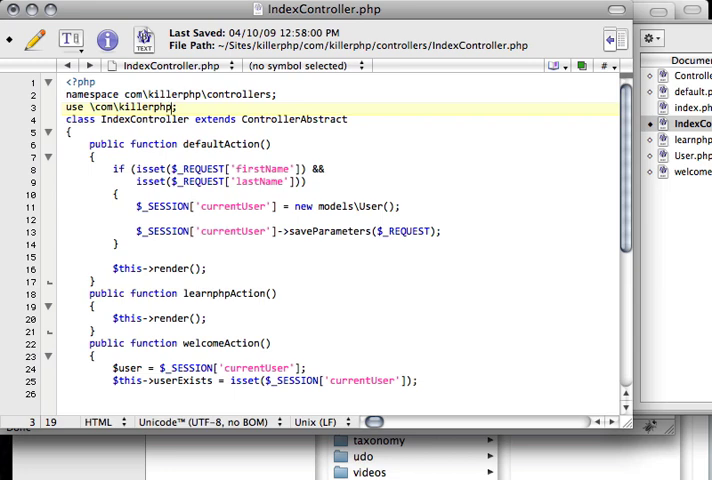
Append 'as kp;' to the use \com\killerphp line.
{"action": "type", "text": "as"}
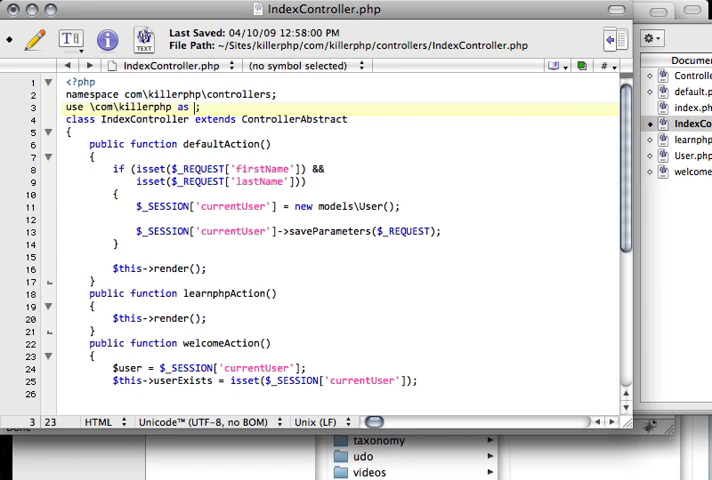
{"action": "type", "text": "kp;"}
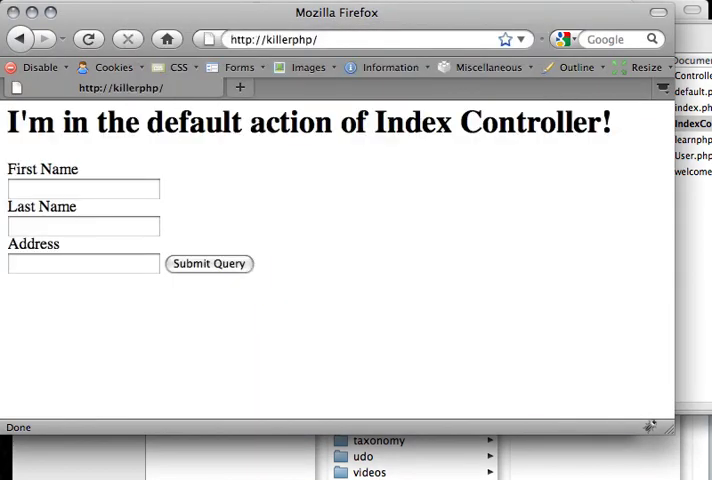
Refill the form with Jane Roberts and 'Vancouver, BC' before revisiting welcomeAction.
{"action": "type", "text": "Jane"}
{"action": "type", "text": "R"}
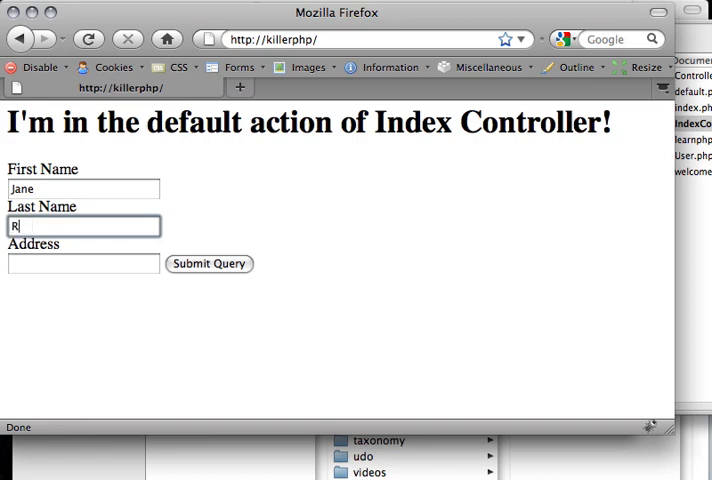
{"action": "type", "text": "oberts"}
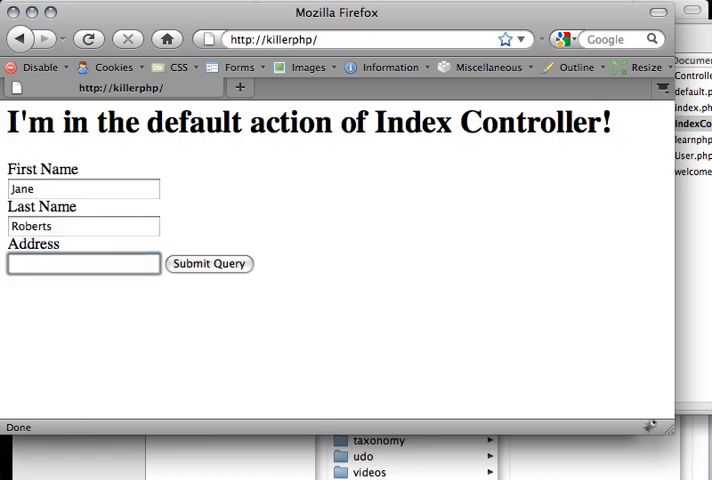
{"action": "type", "text": "Vancouver, BC"}
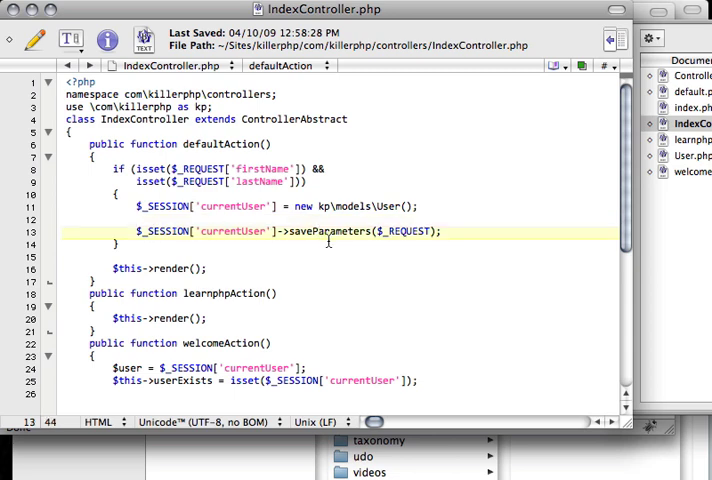
{"action": "scroll", "scroll_direction": "down", "scroll_amount": 3}
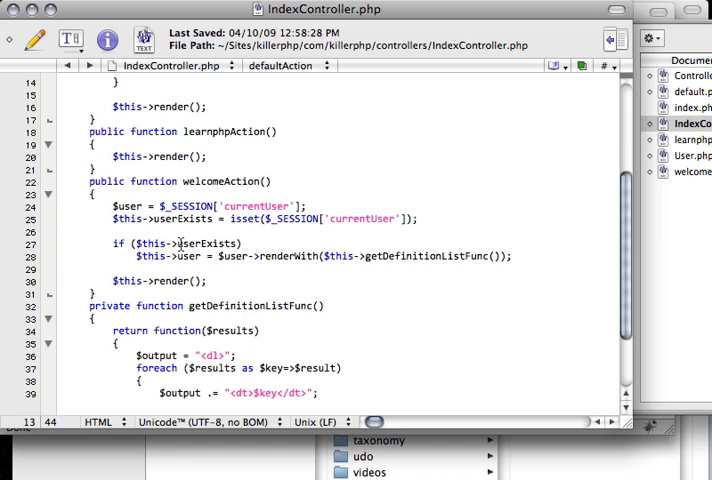
{"action": "mouse_move", "coordinate": [212, 228]}
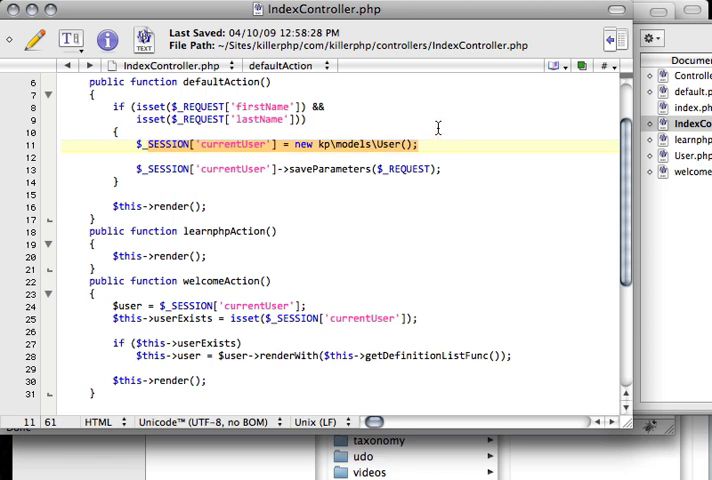
{"action": "mouse_move", "coordinate": [296, 192]}
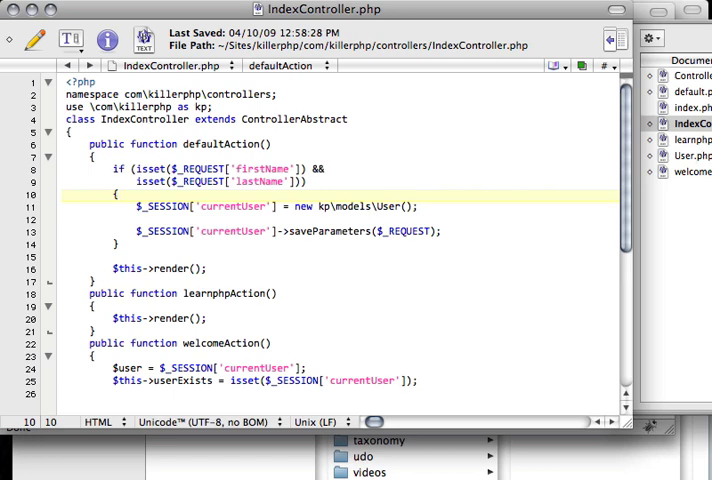
{"action": "left_click", "coordinate": [136, 206]}
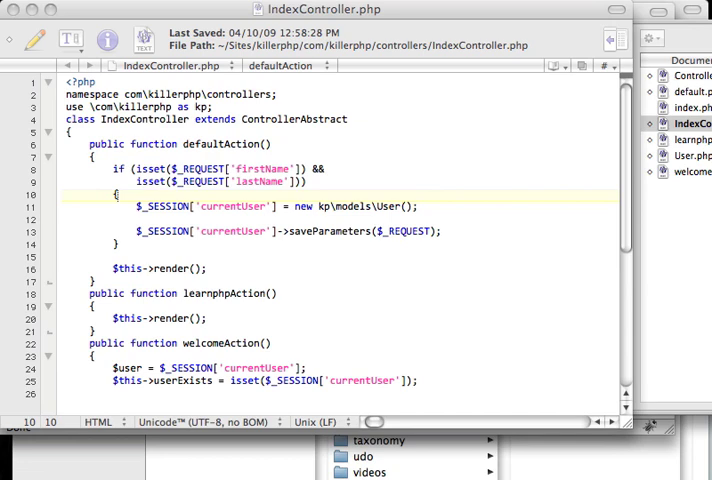
{"action": "mouse_move", "coordinate": [332, 144]}
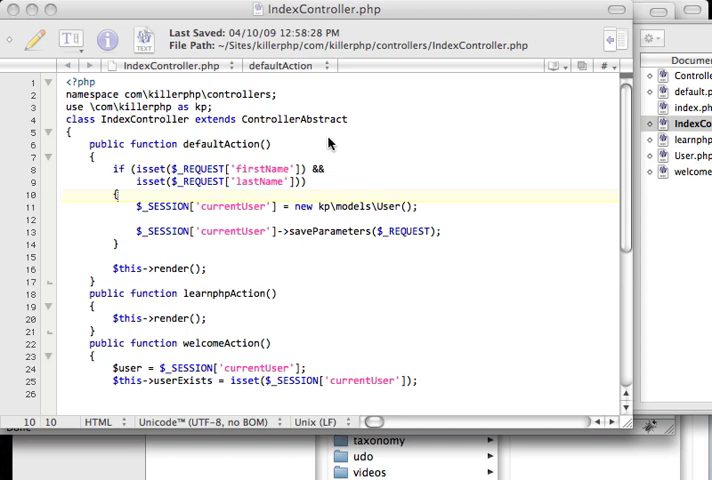
{"action": "mouse_move", "coordinate": [104, 284]}
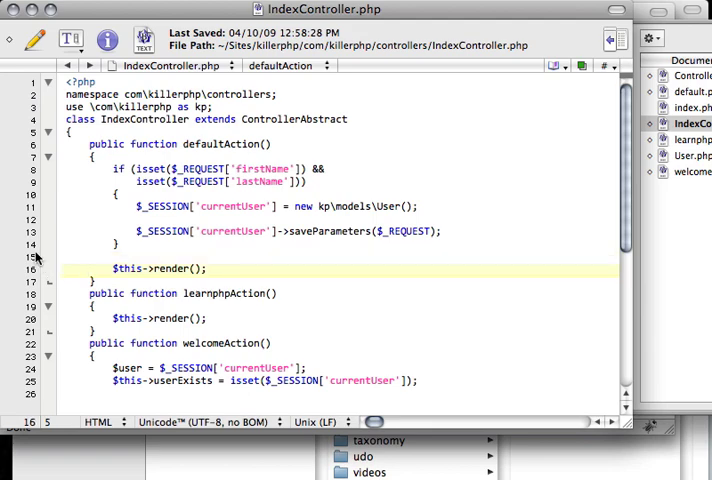
Scroll through the IndexController actions whose render() calls are being removed.
{"action": "scroll", "scroll_direction": "down", "scroll_amount": 3}
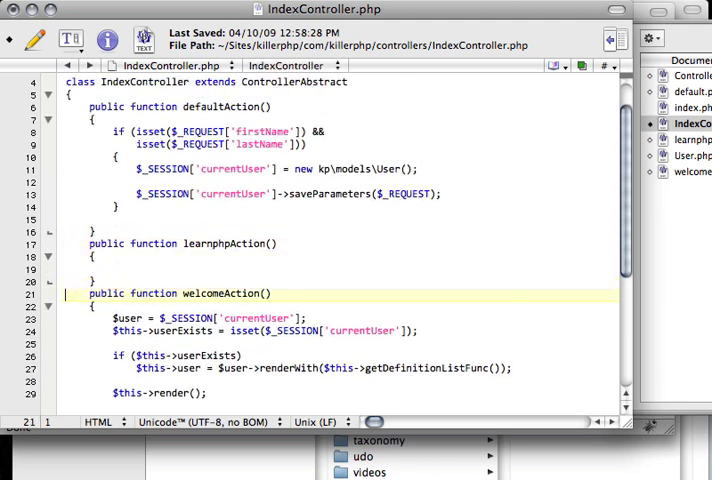
{"action": "scroll", "scroll_direction": "down", "scroll_amount": 3}
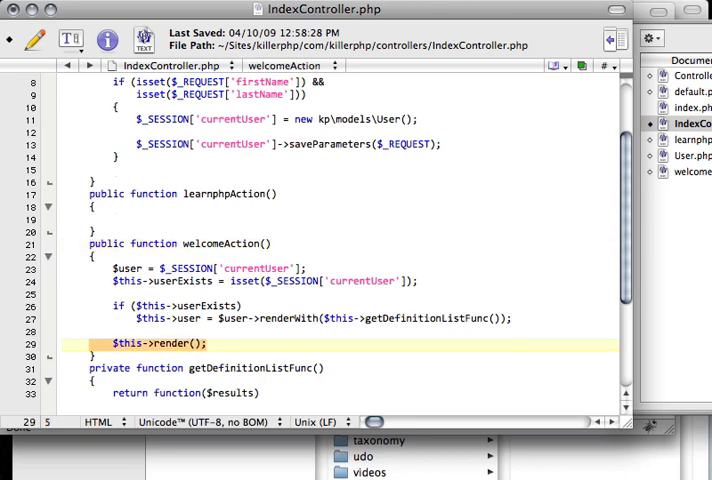
{"action": "scroll", "scroll_direction": "down", "scroll_amount": 3}
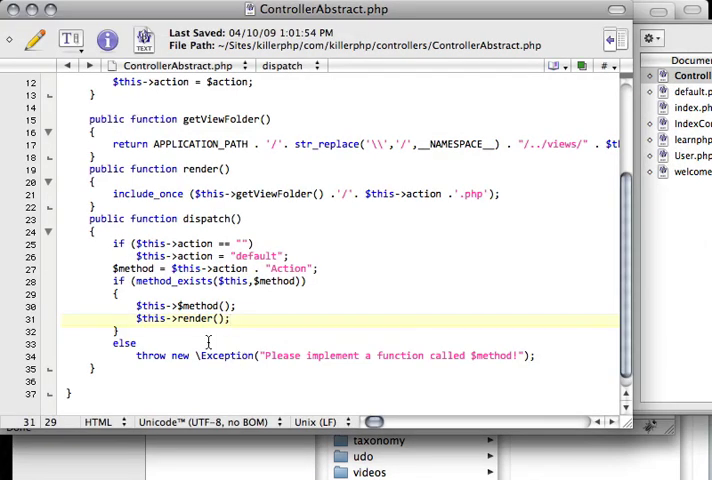
Switch back to IndexController.php in the documents drawer.
{"action": "left_click", "coordinate": [194, 304]}
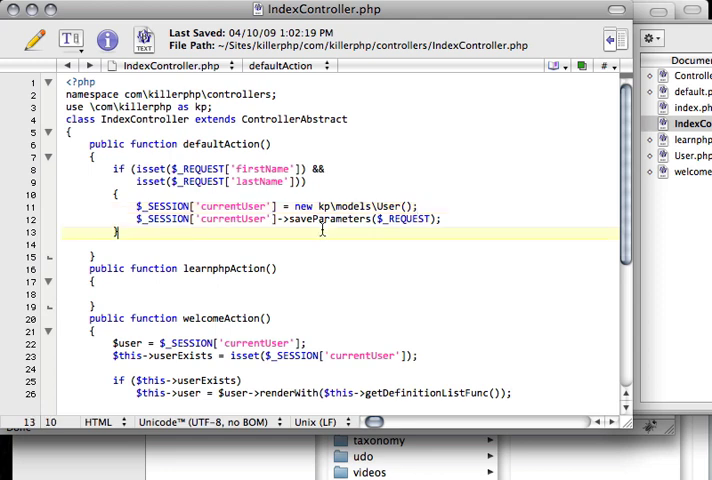
{"action": "scroll", "scroll_direction": "down", "scroll_amount": 3}
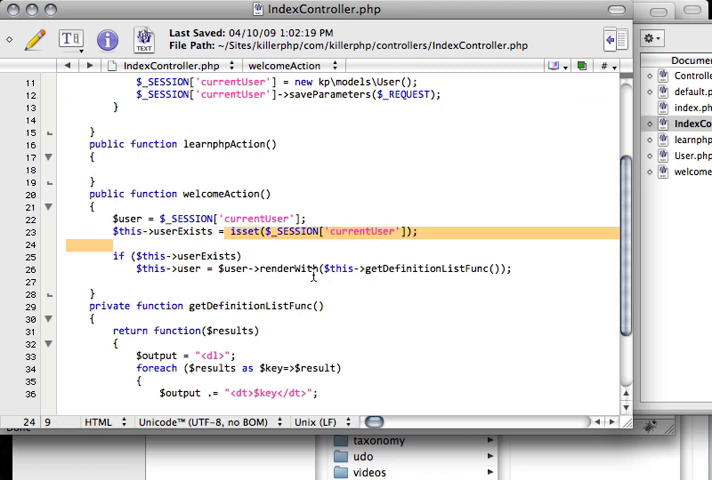
{"action": "scroll", "scroll_direction": "down", "scroll_amount": 3}
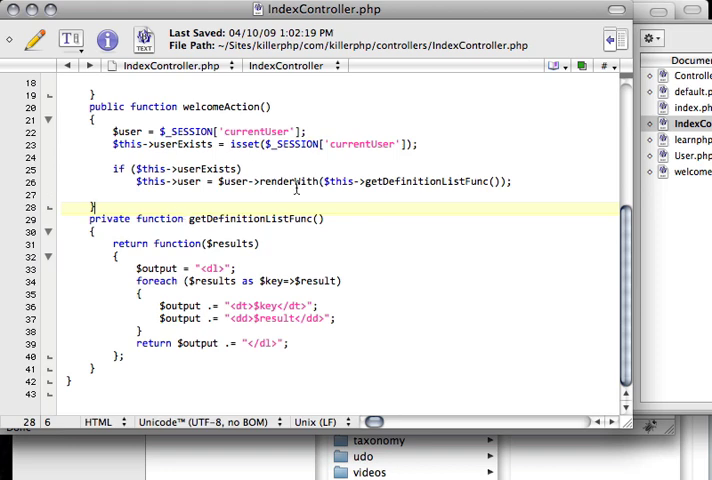
{"action": "mouse_move", "coordinate": [296, 188]}
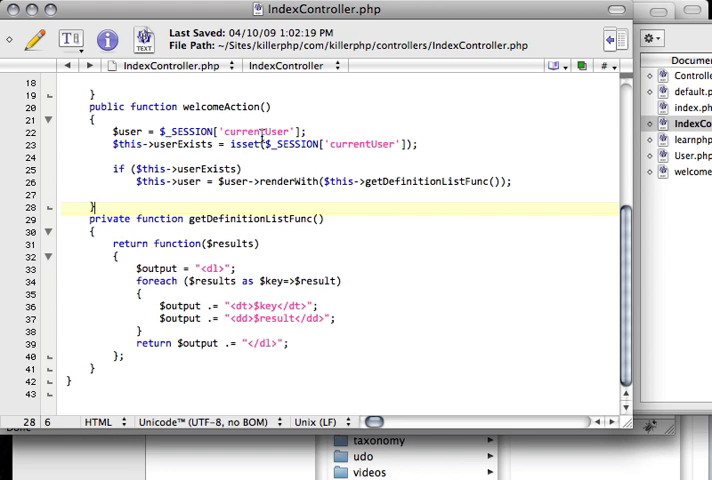